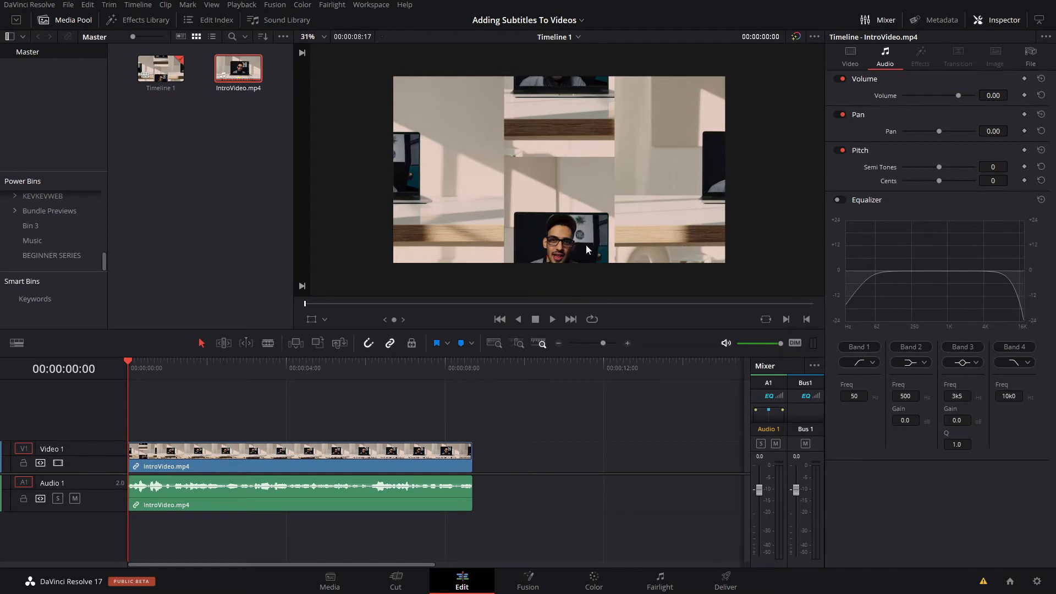
mouse_move(640, 239)
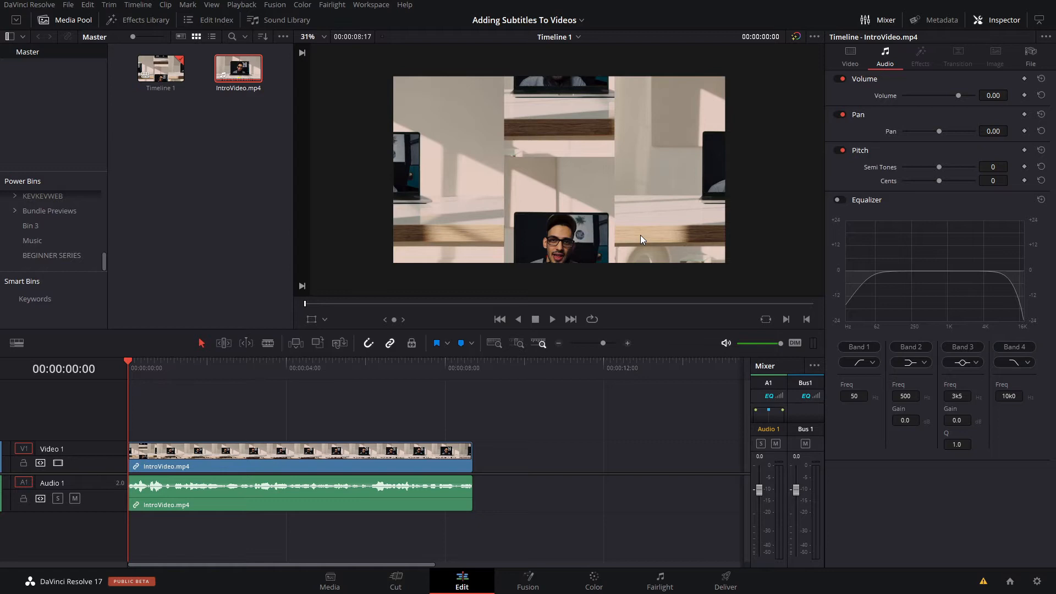
Add a Subtitle caption from the Effects Library to the timeline start, over the intro video.
click(256, 467)
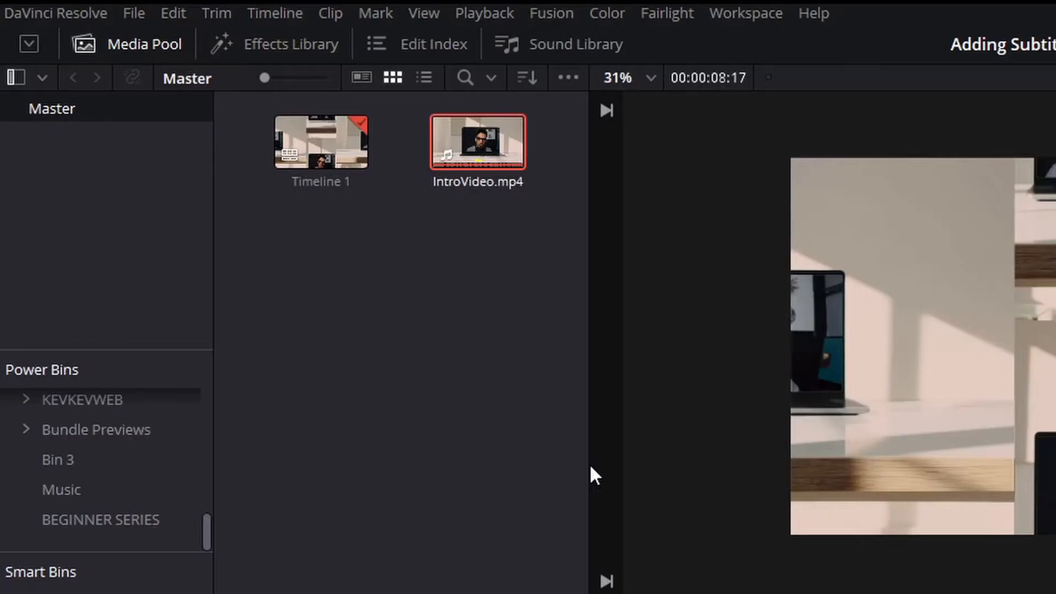
click(290, 44)
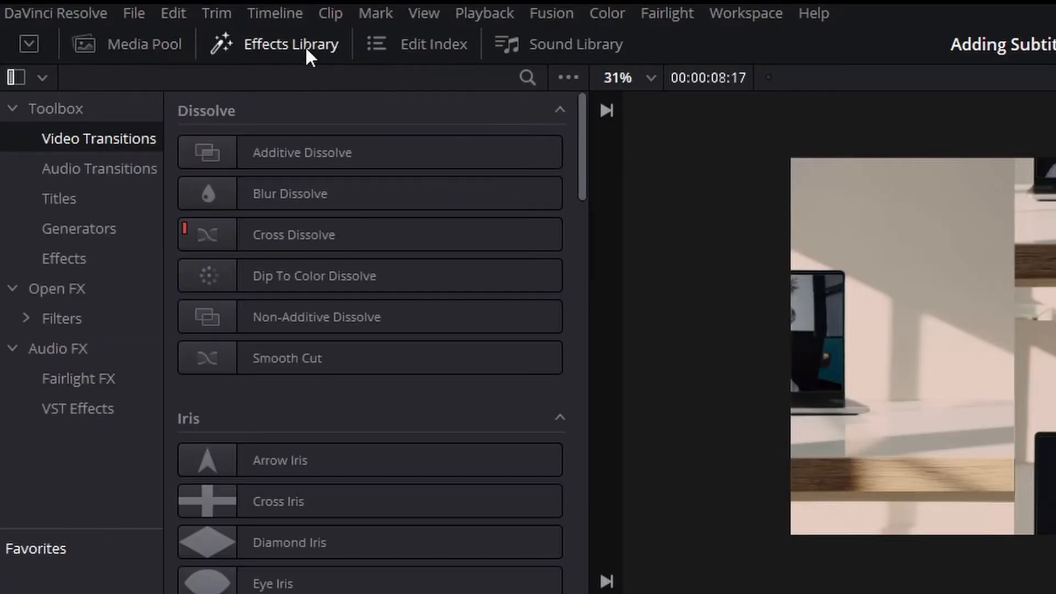
text(sub)
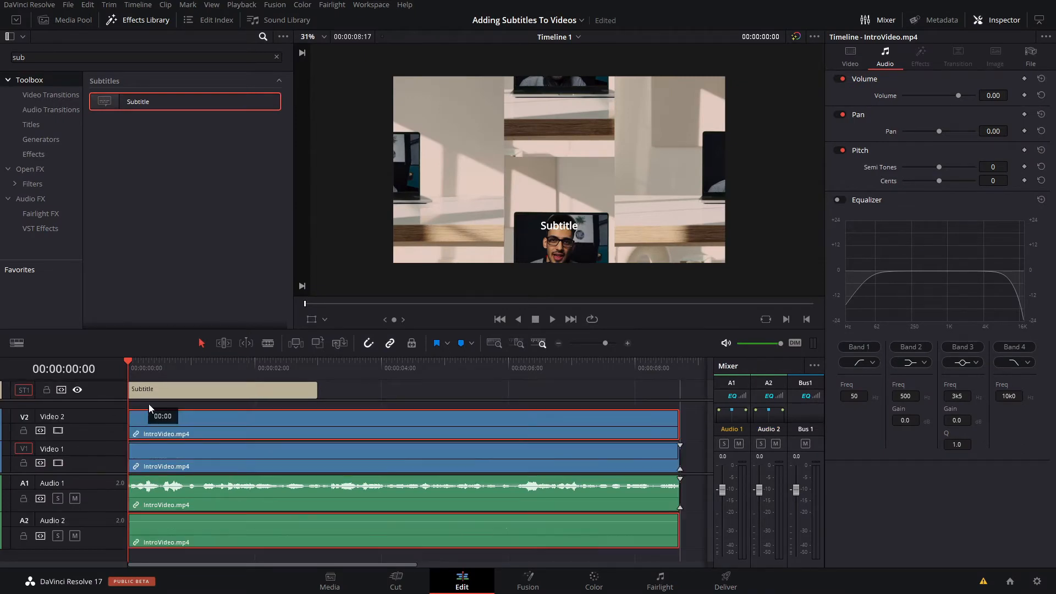
scroll(down, 3)
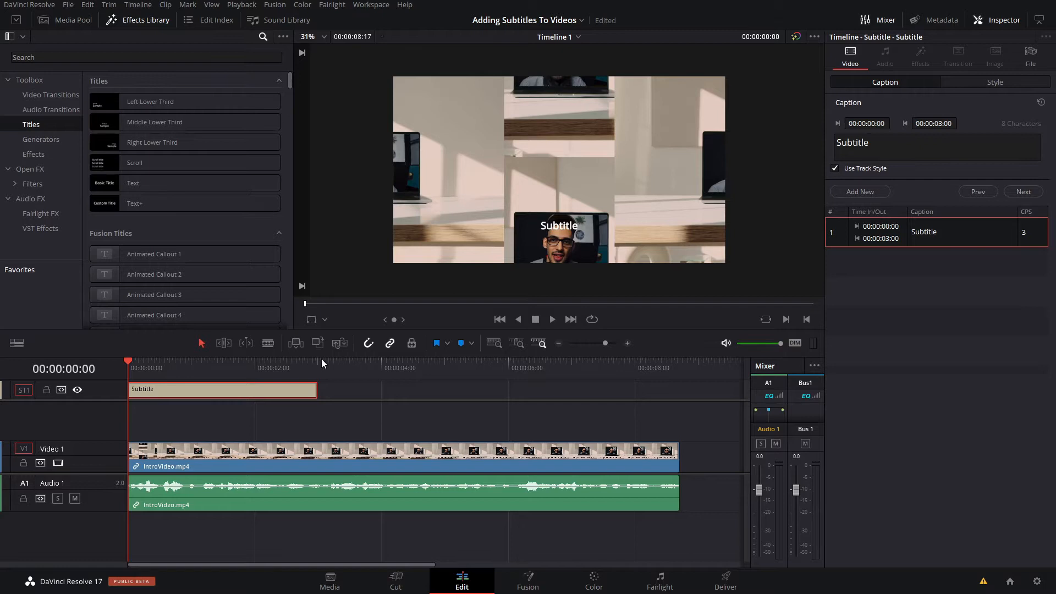
mouse_move(162, 163)
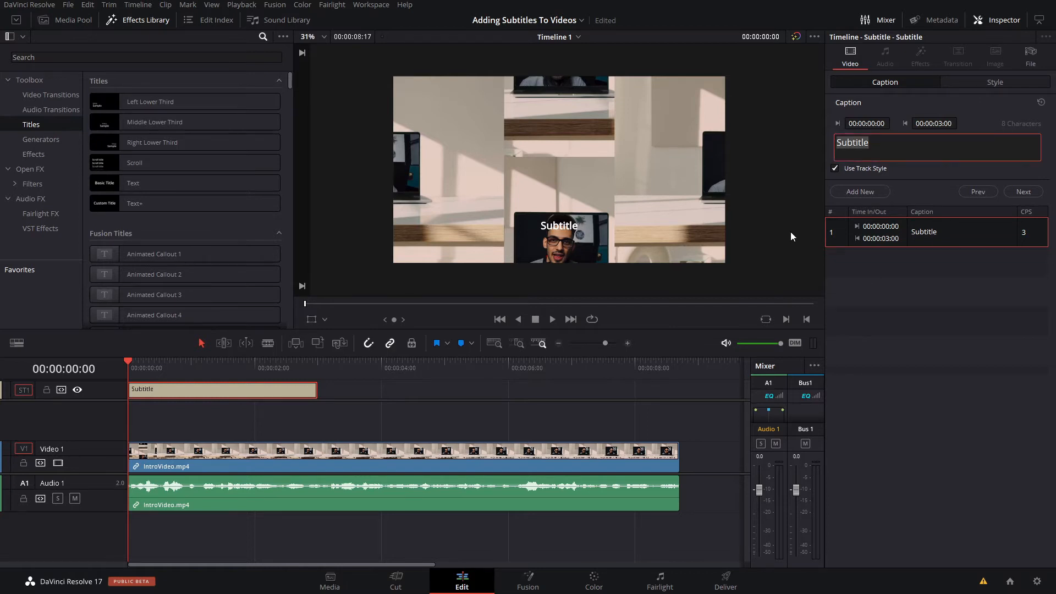
Word the first caption 'This video is part of the beginners series' until 2:08 and add a second caption after it.
click(270, 458)
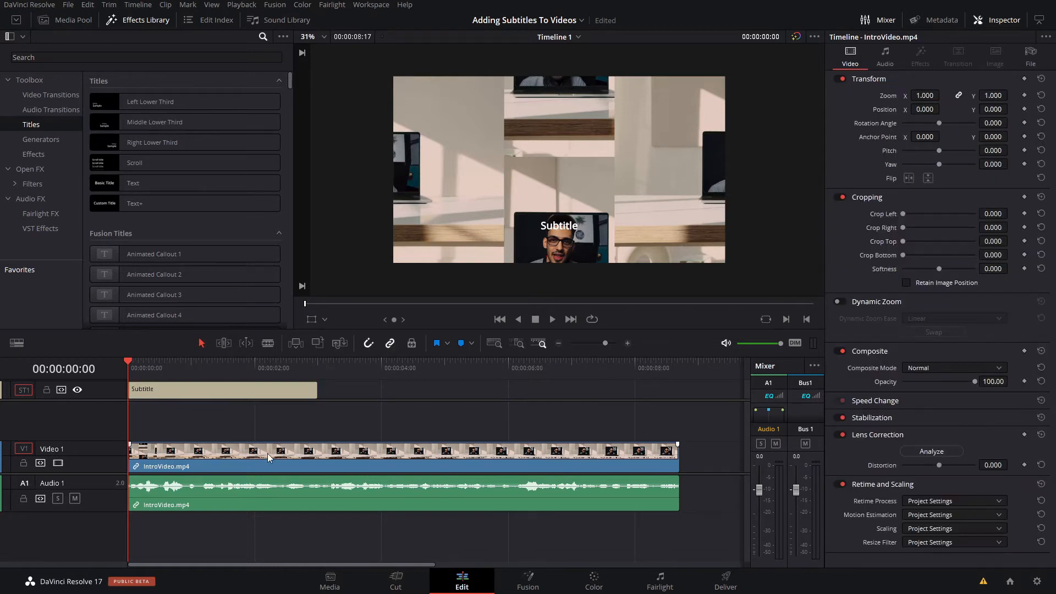
click(222, 389)
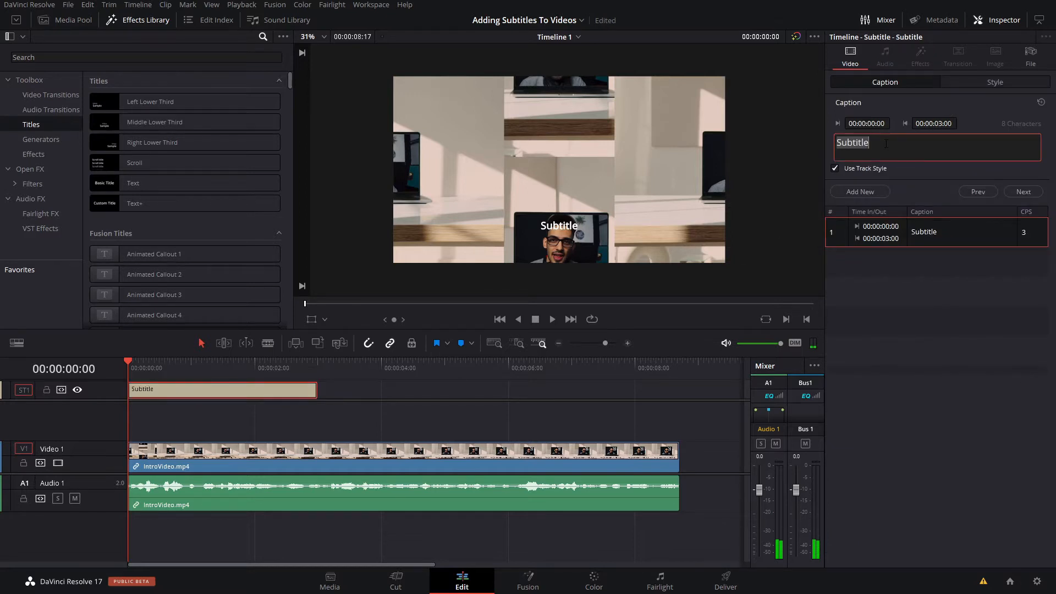
text(This video is part of the beginners series)
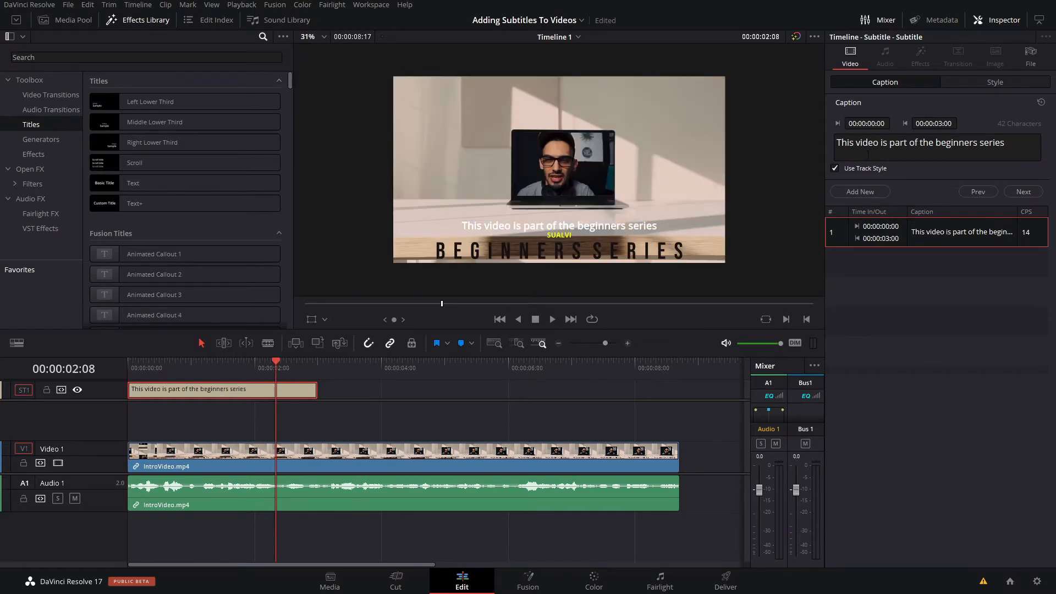
click(859, 192)
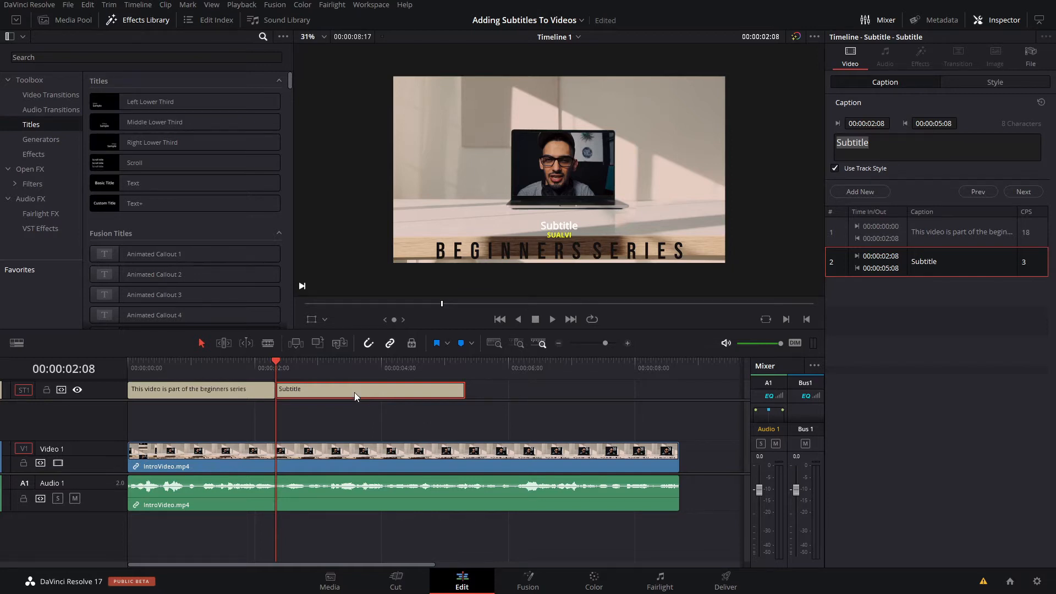
Preview the first caption, then select and delete the second Subtitle caption.
click(200, 388)
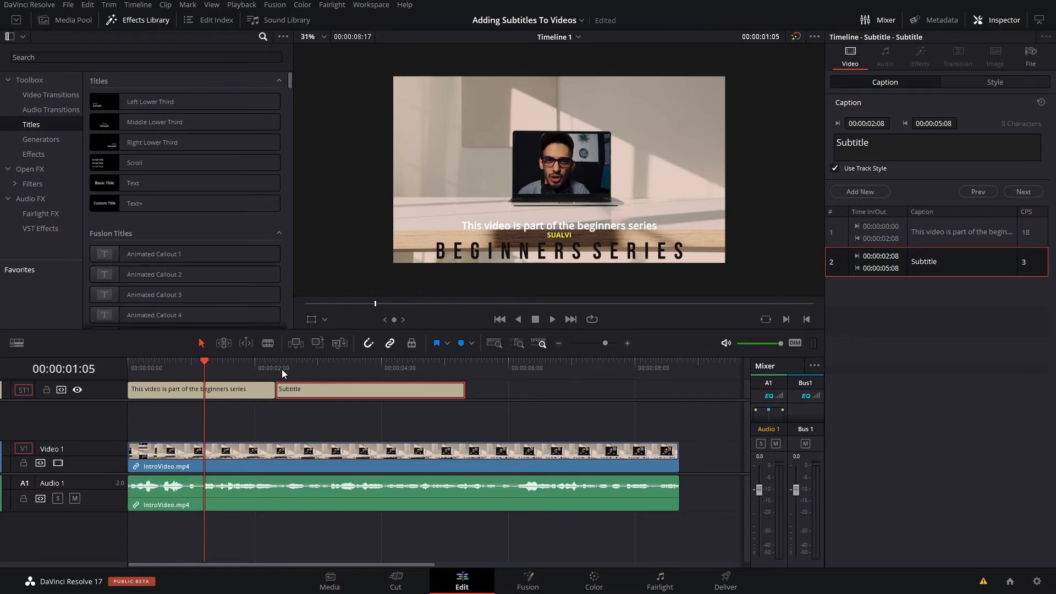
mouse_move(362, 395)
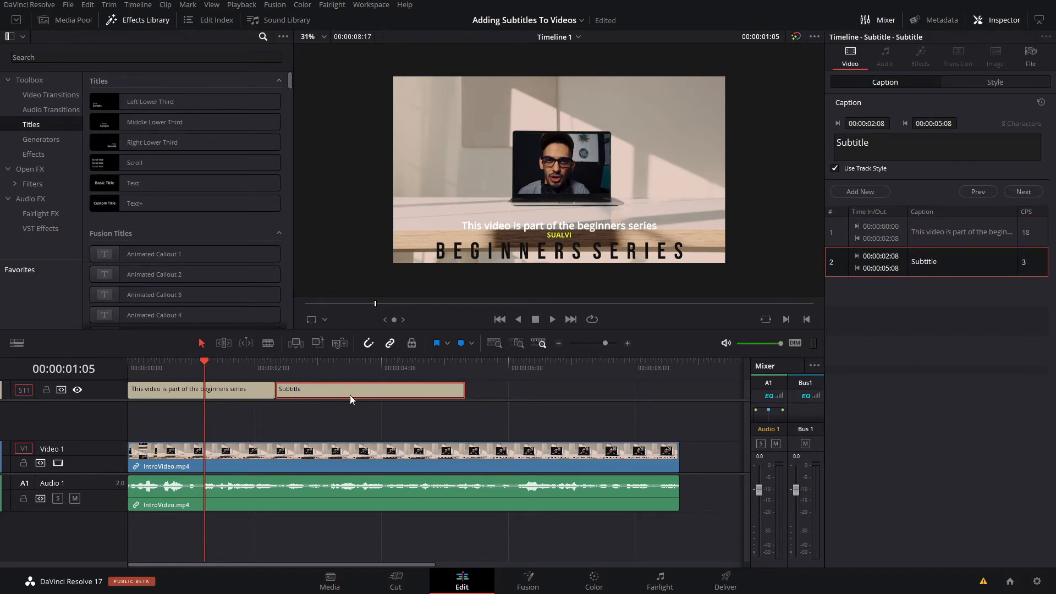
click(199, 389)
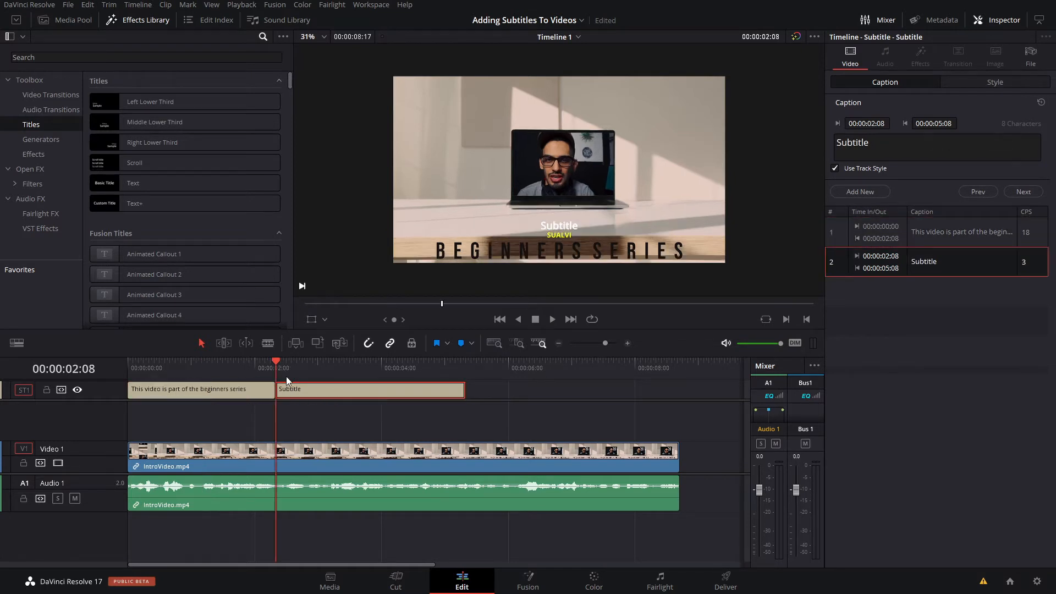
click(200, 389)
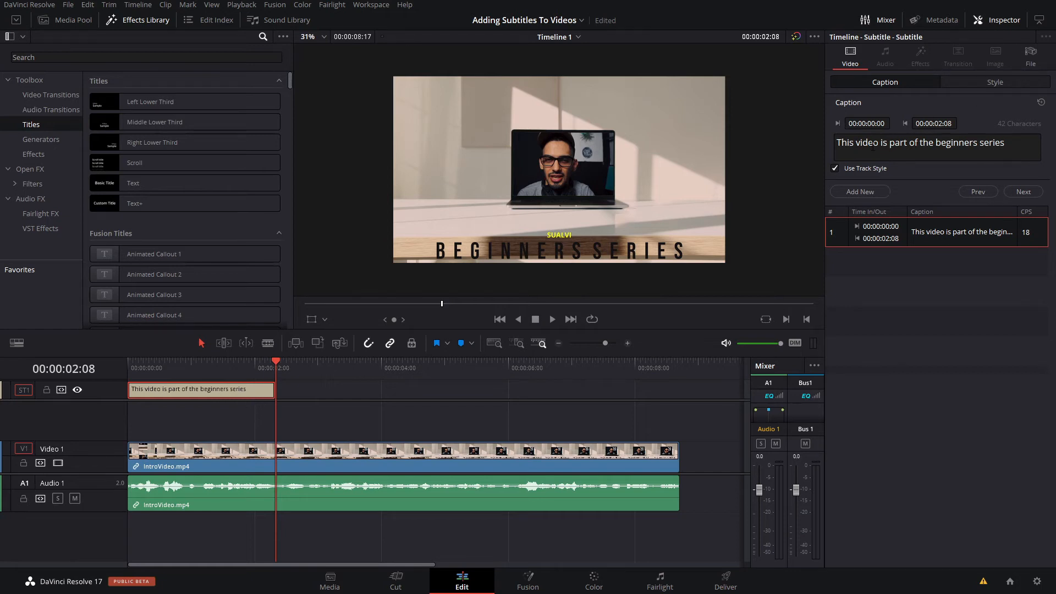
Style the caption in Orator Std, yellow text, with Background enabled.
click(995, 81)
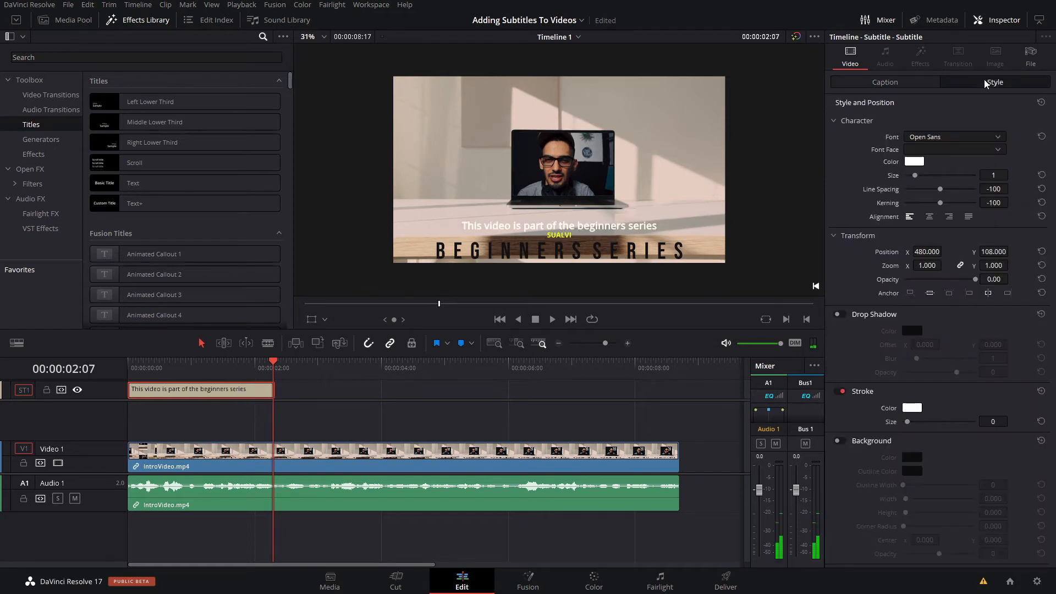
click(835, 120)
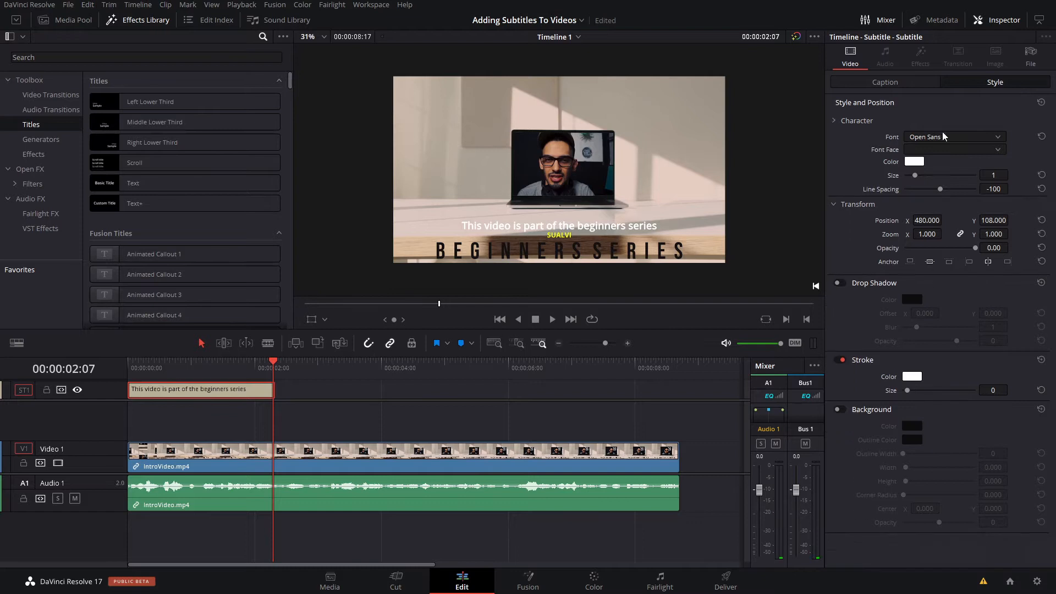
click(952, 137)
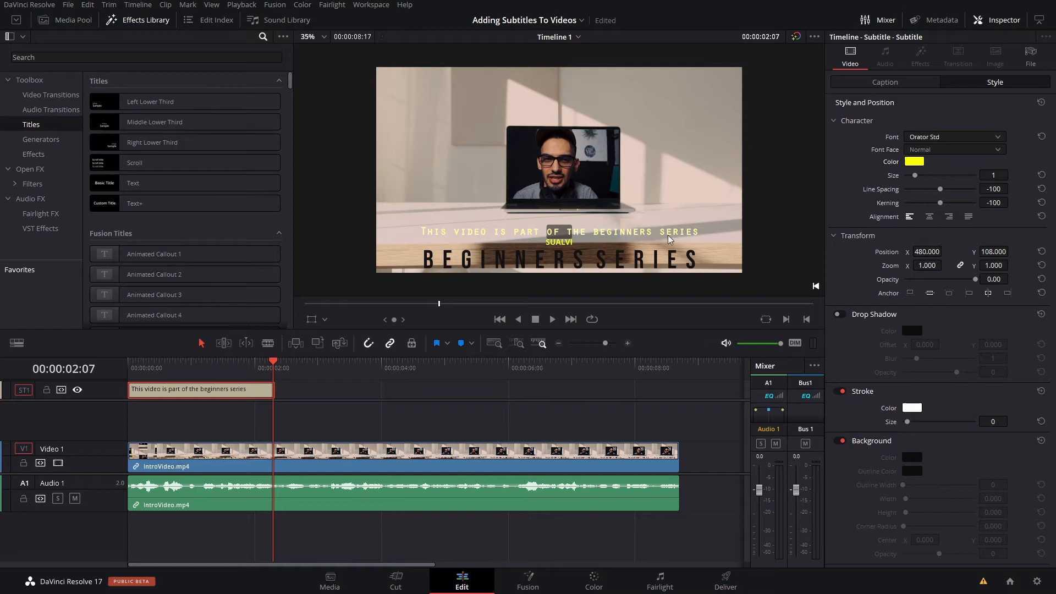
mouse_move(583, 241)
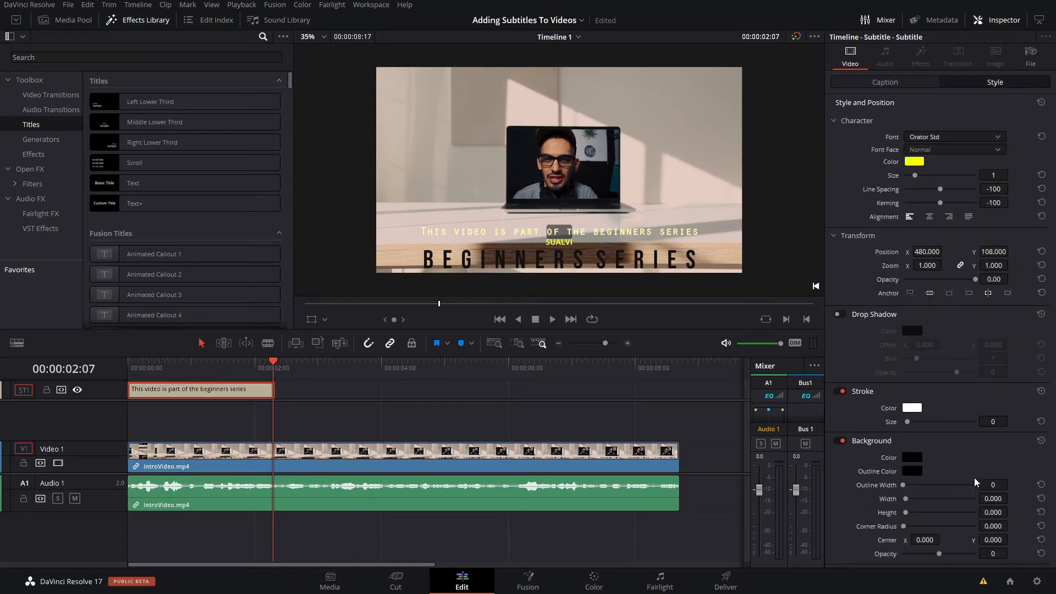
mouse_move(881, 431)
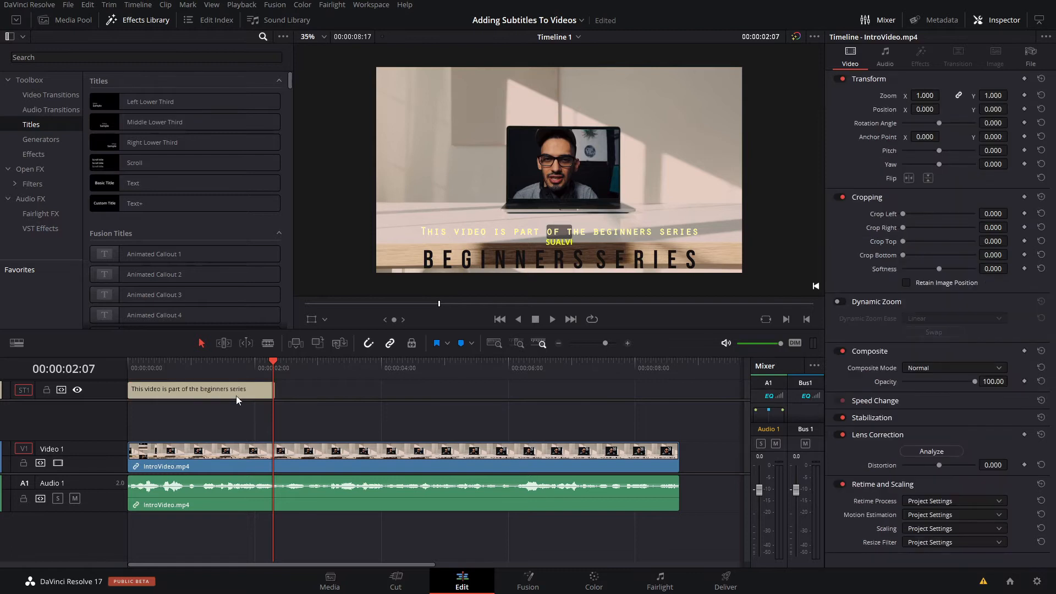
Shrink the caption's background bar to Width 0.779 and Height 0.075, fitting snugly around the text.
click(201, 389)
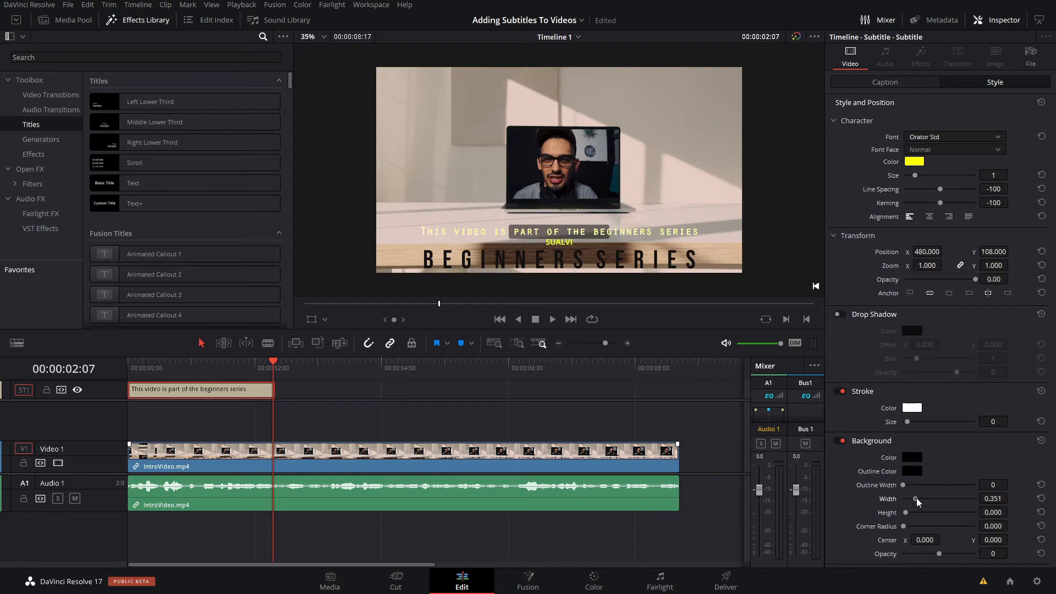
drag(916, 502, 961, 499)
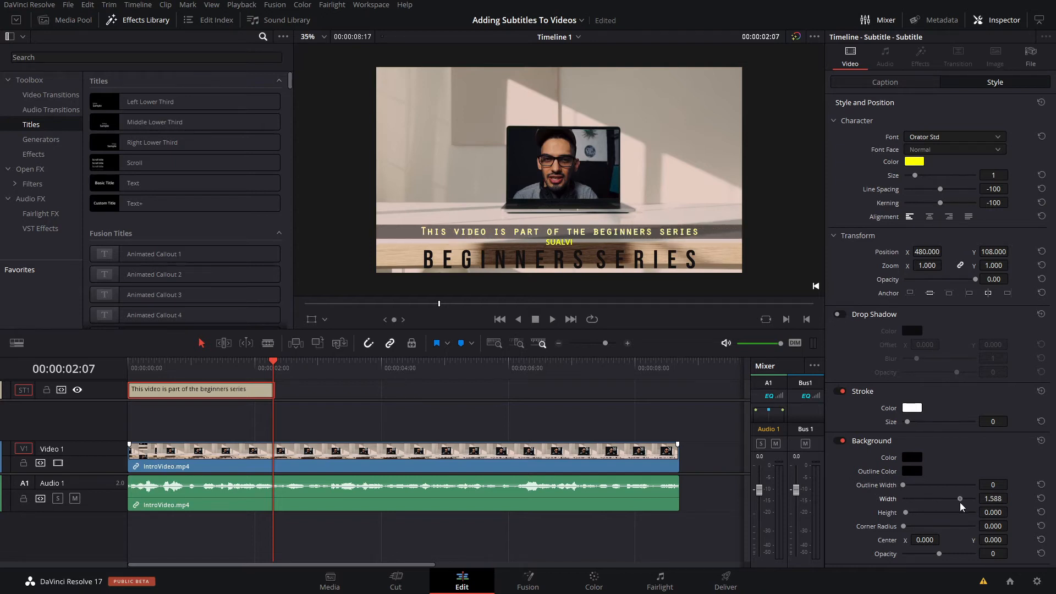
drag(963, 499, 956, 499)
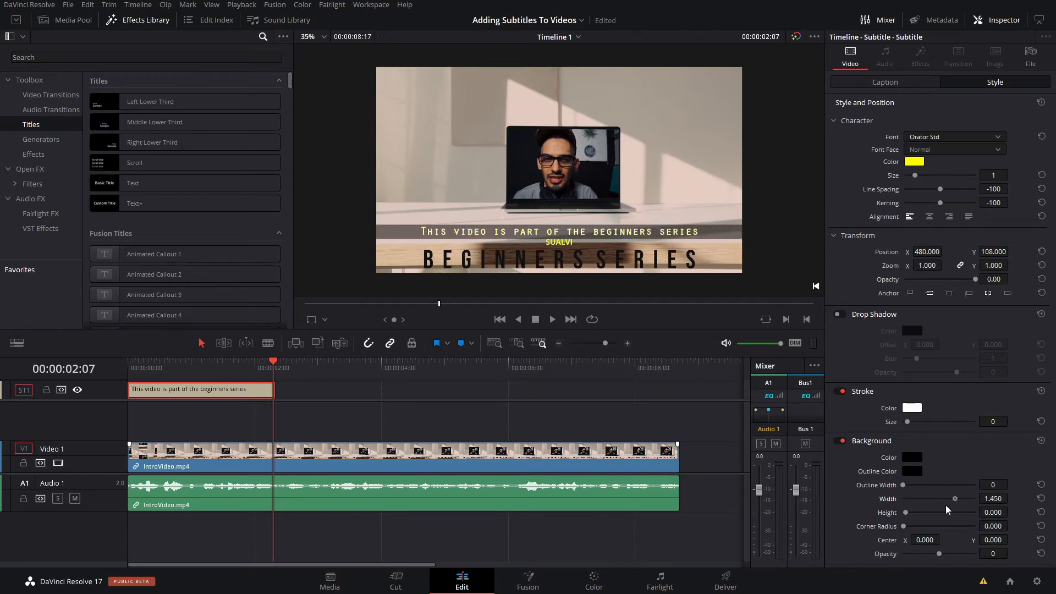
drag(930, 498, 905, 499)
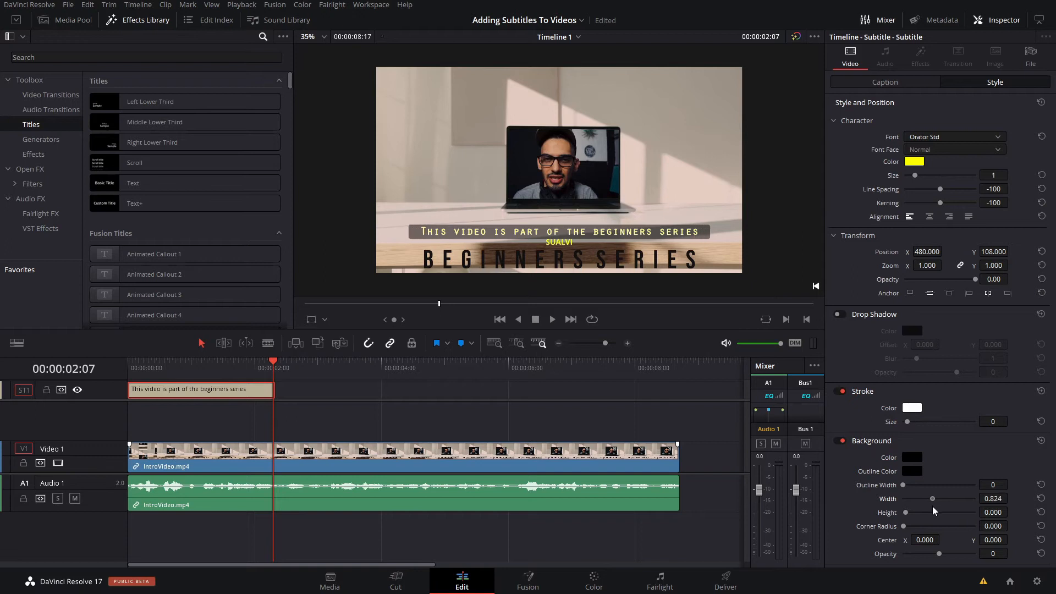
drag(904, 498, 901, 498)
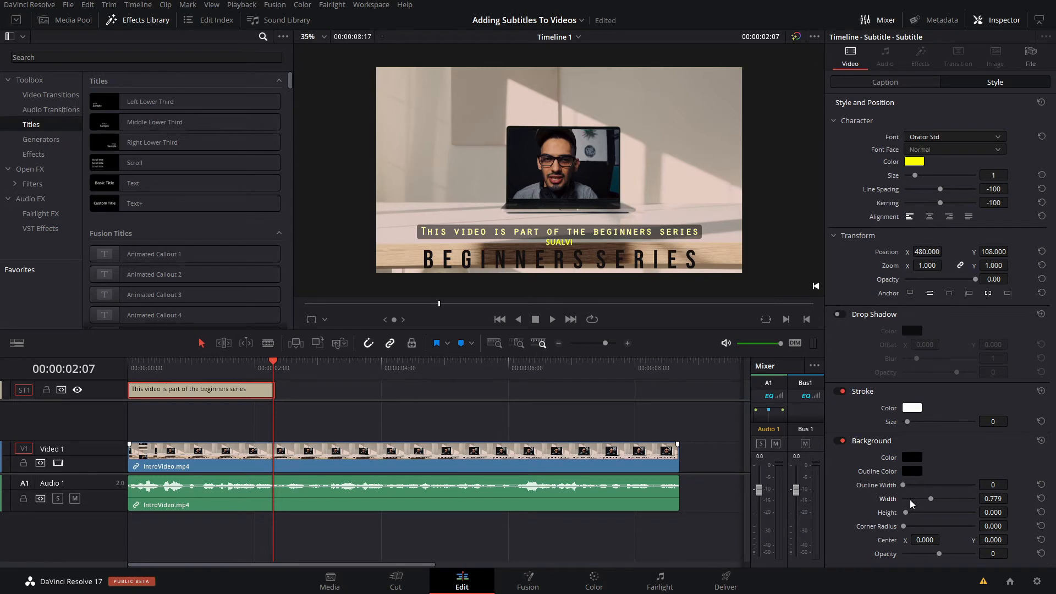
drag(906, 511, 911, 512)
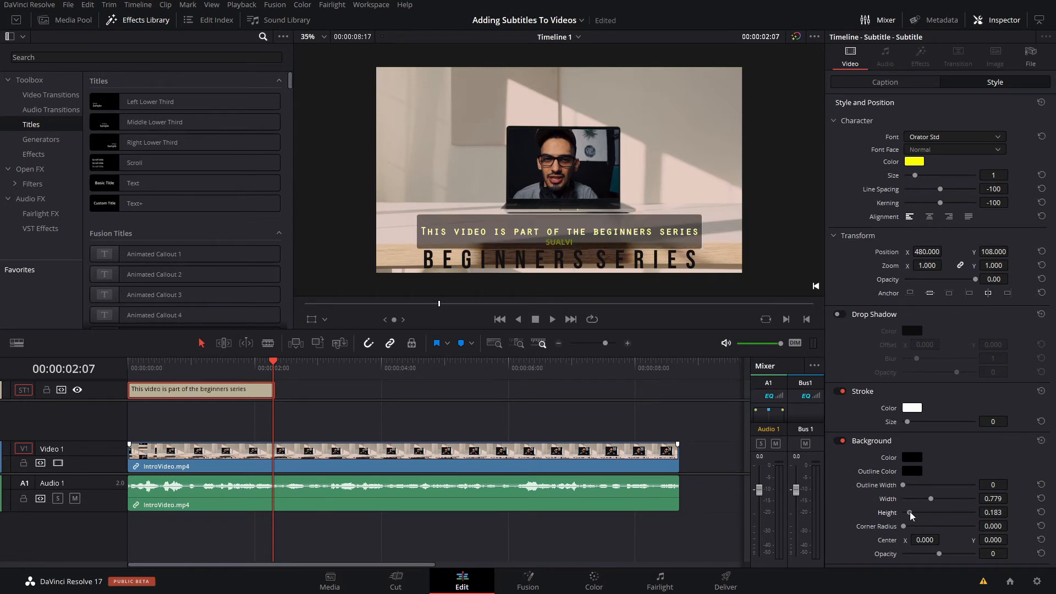
drag(911, 512, 905, 513)
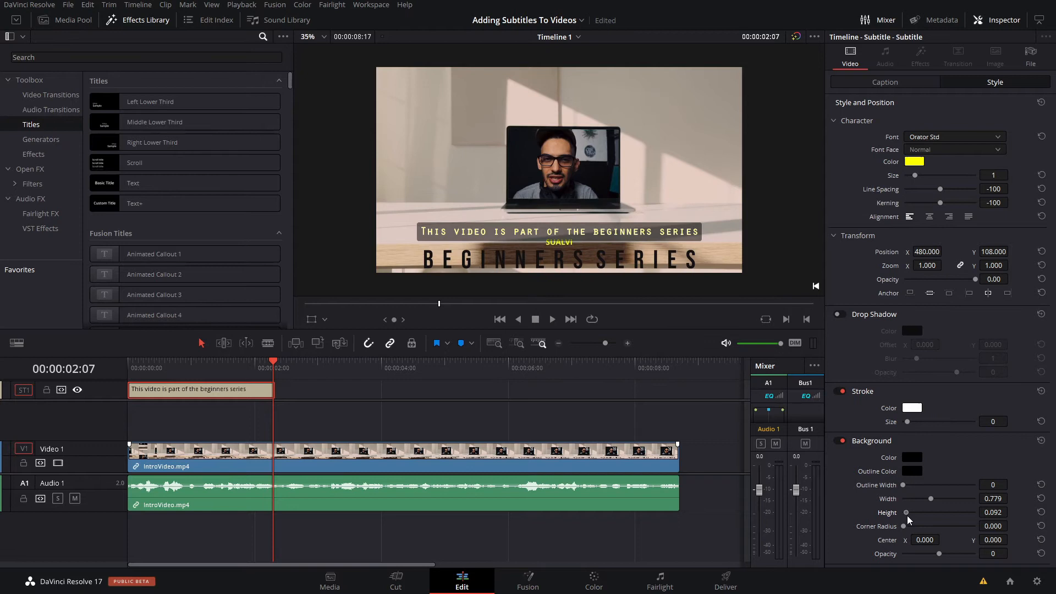
drag(906, 513, 935, 512)
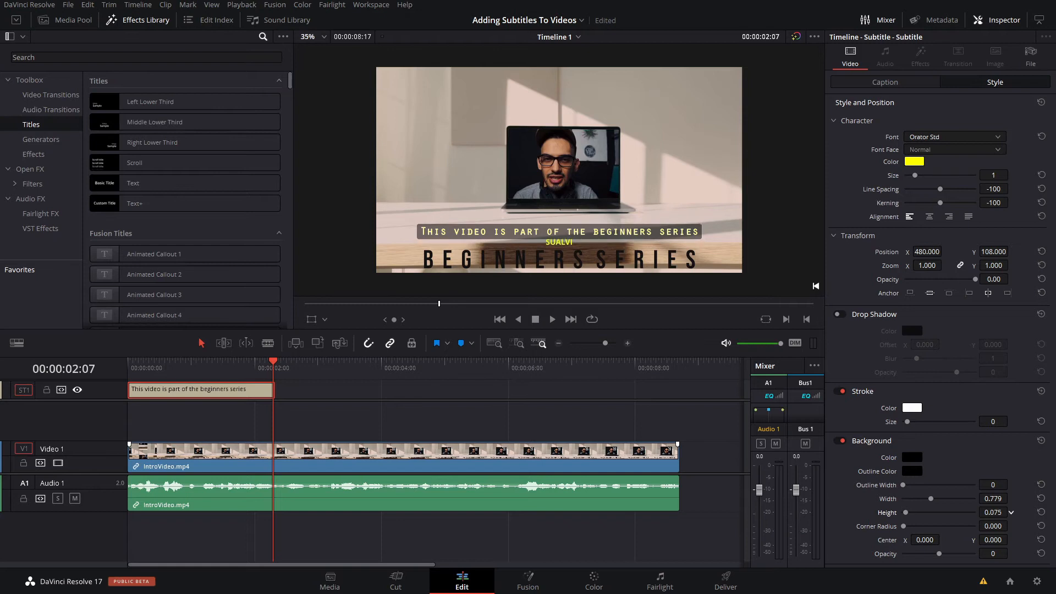
mouse_move(550, 290)
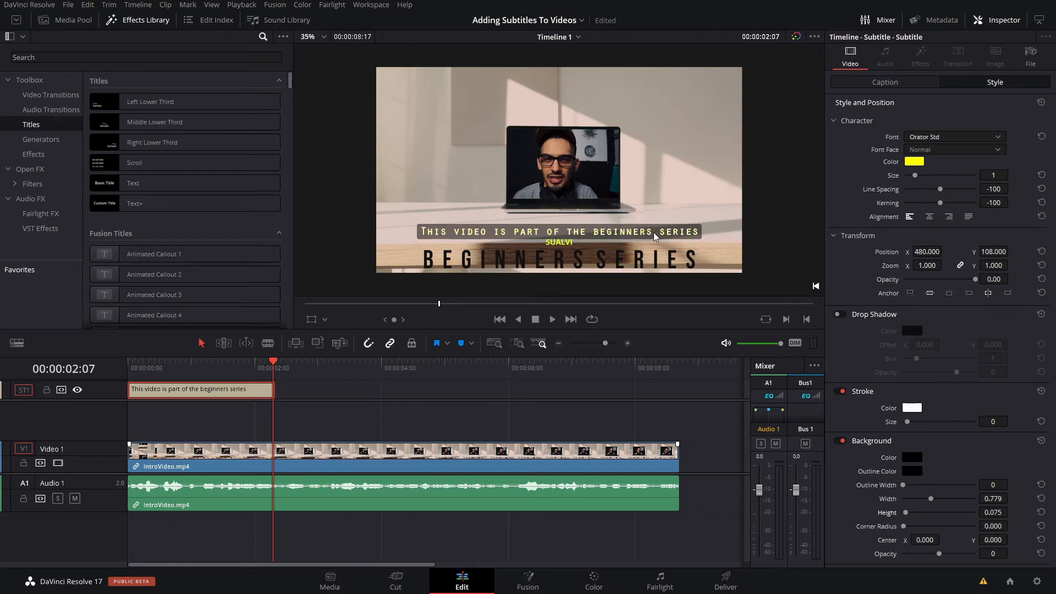
Change the caption text colour to amber and leave Stroke Size at 0 after trying outlines.
click(913, 162)
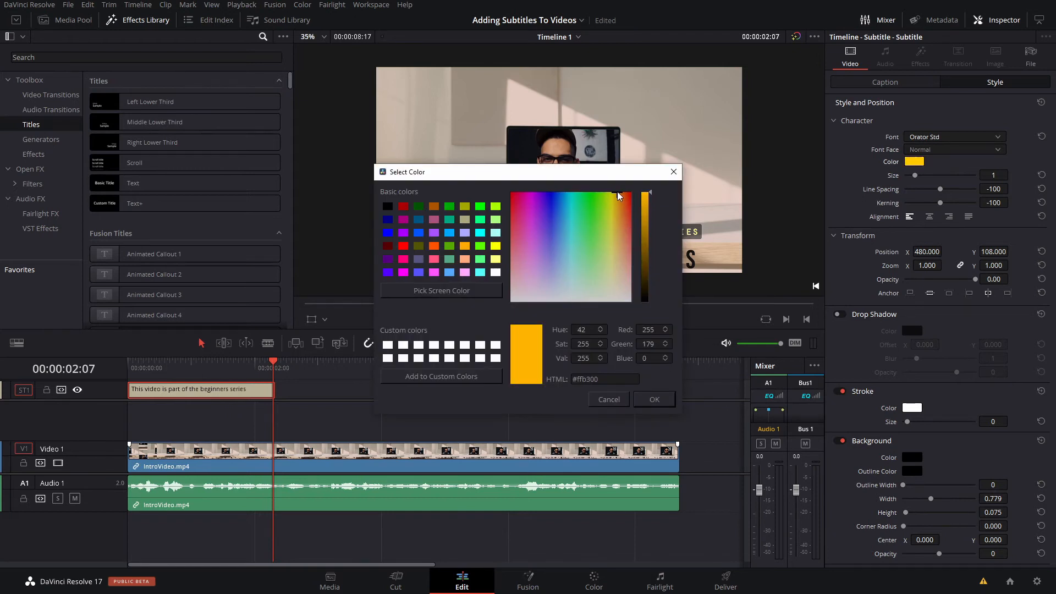
click(653, 398)
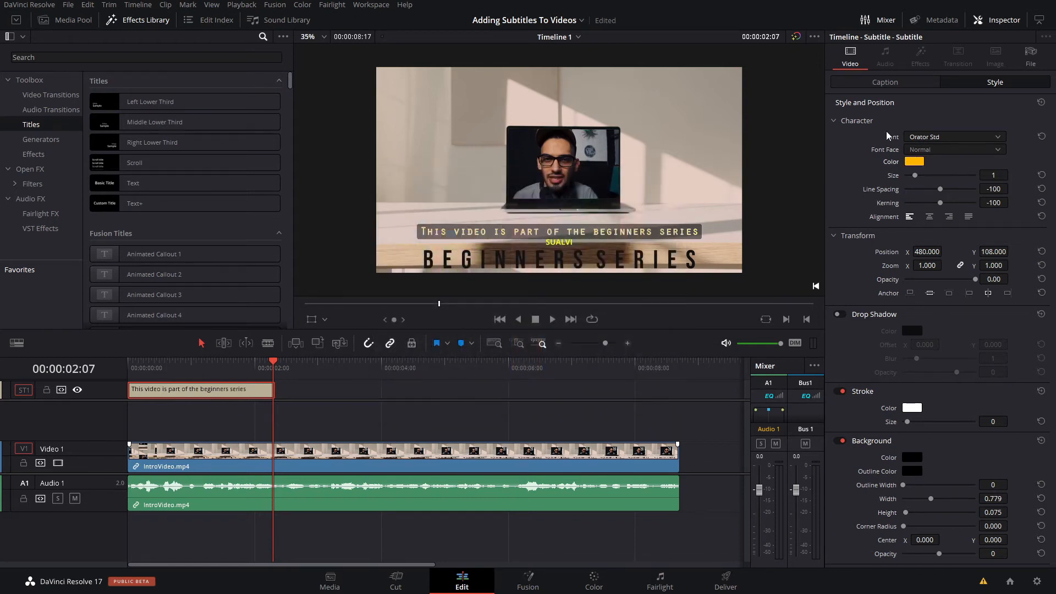
drag(907, 421, 923, 421)
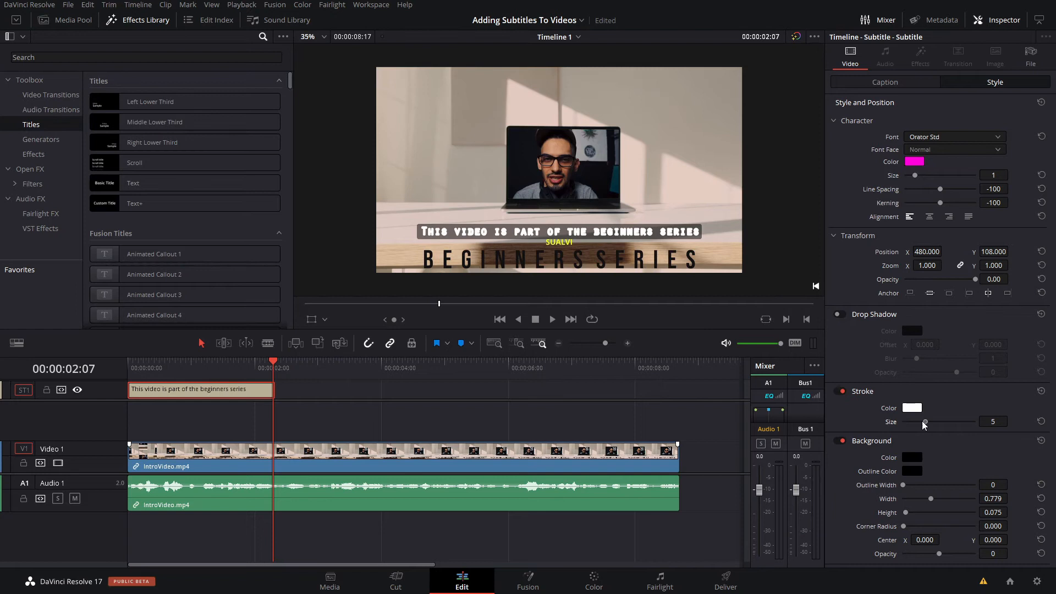
drag(924, 421, 906, 421)
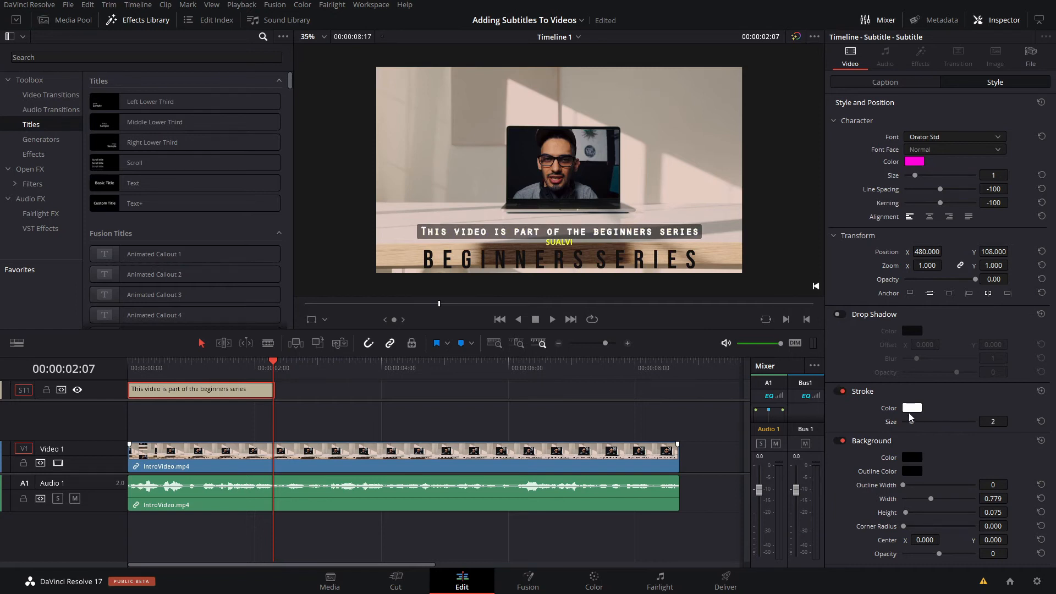
drag(995, 422, 902, 422)
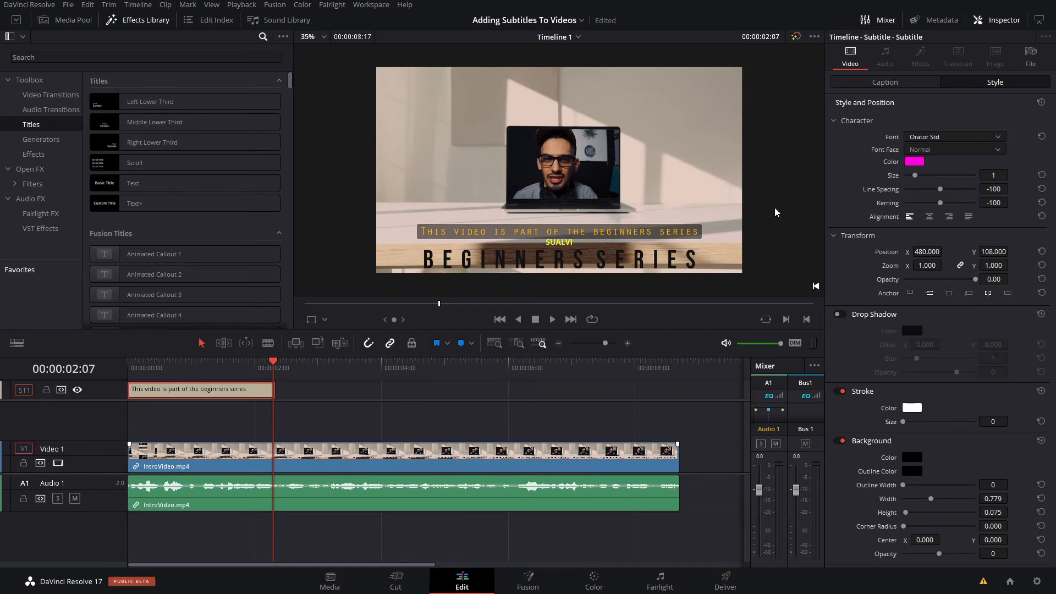
mouse_move(187, 394)
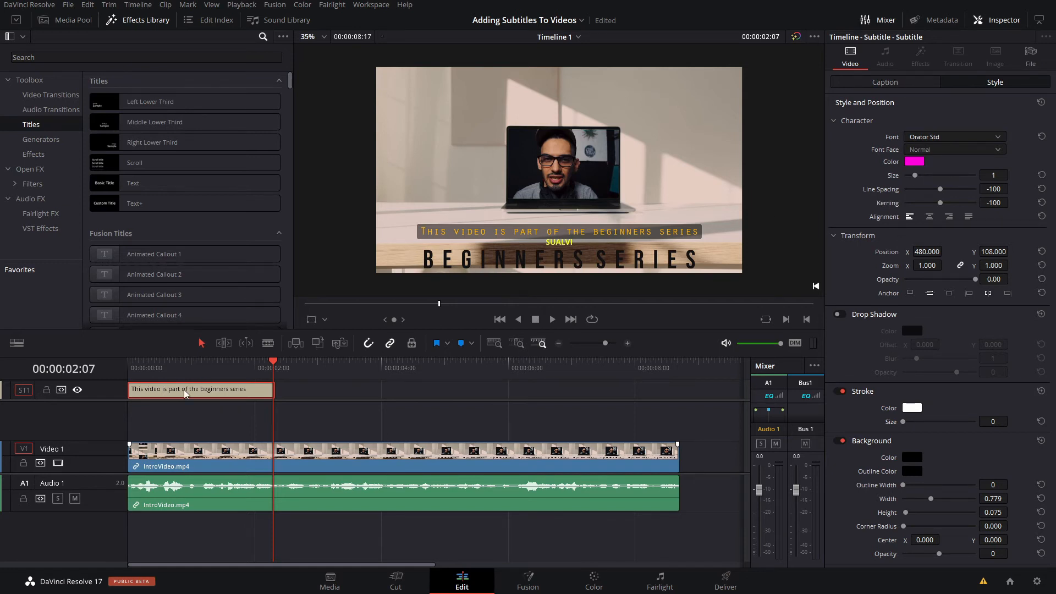
Add new captions after the first, starting with 'here in sualvi', continuing the spoken intro.
click(885, 82)
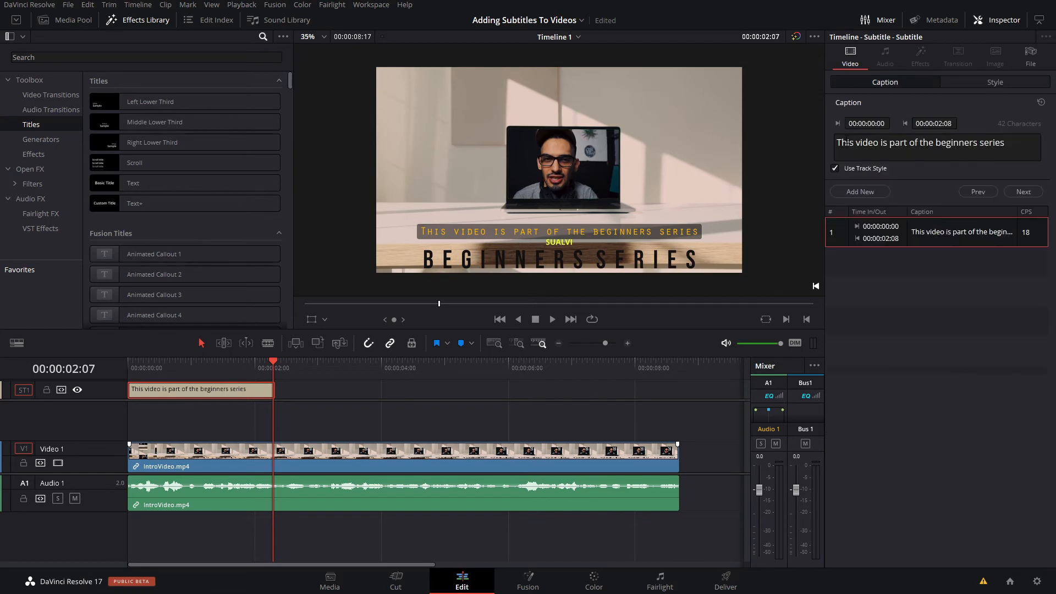
click(859, 191)
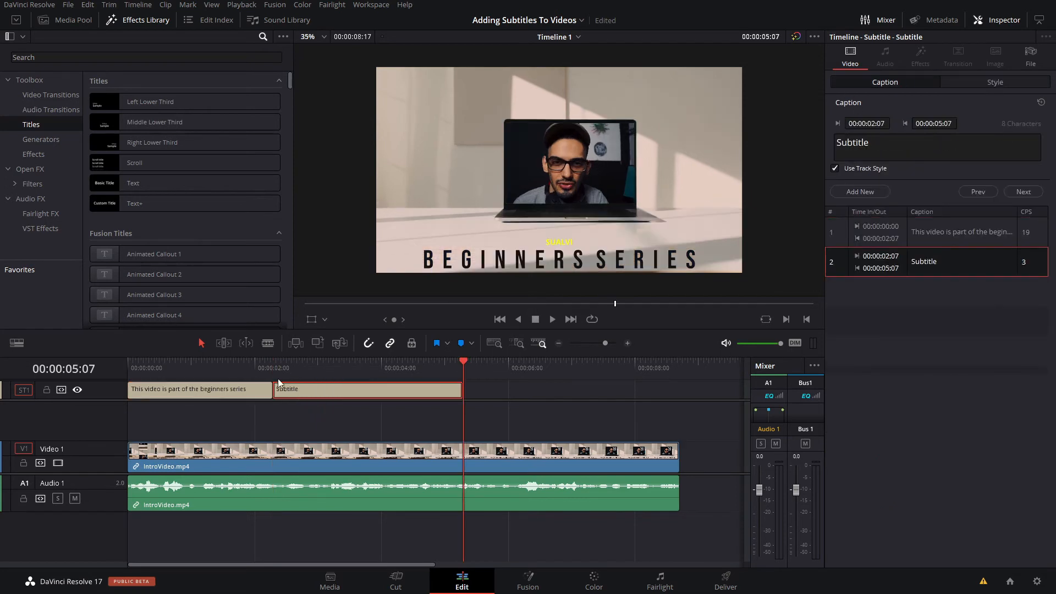
click(273, 367)
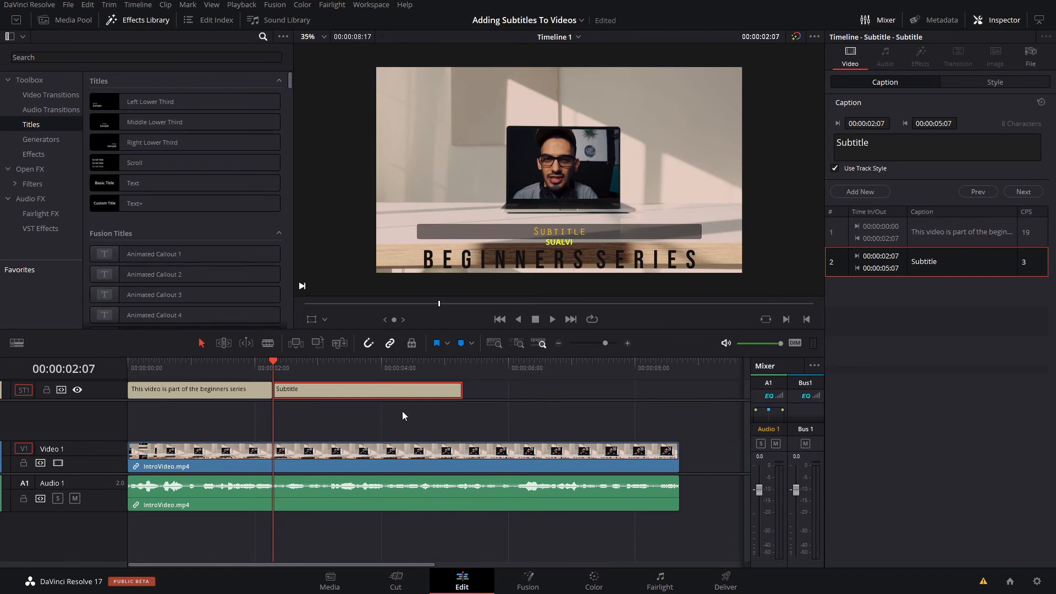
text(here in sualvu)
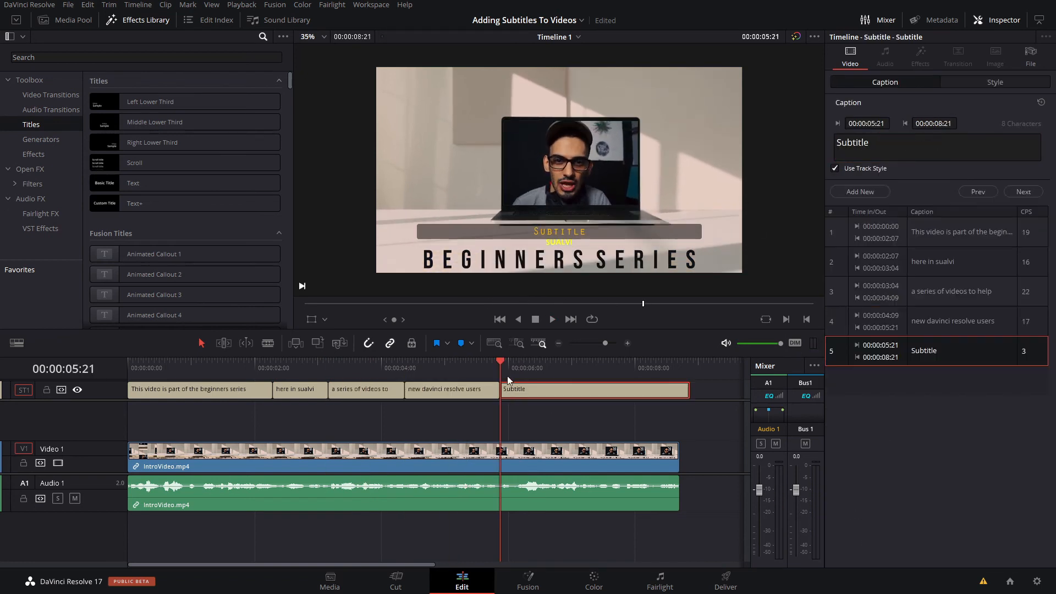
mouse_move(539, 313)
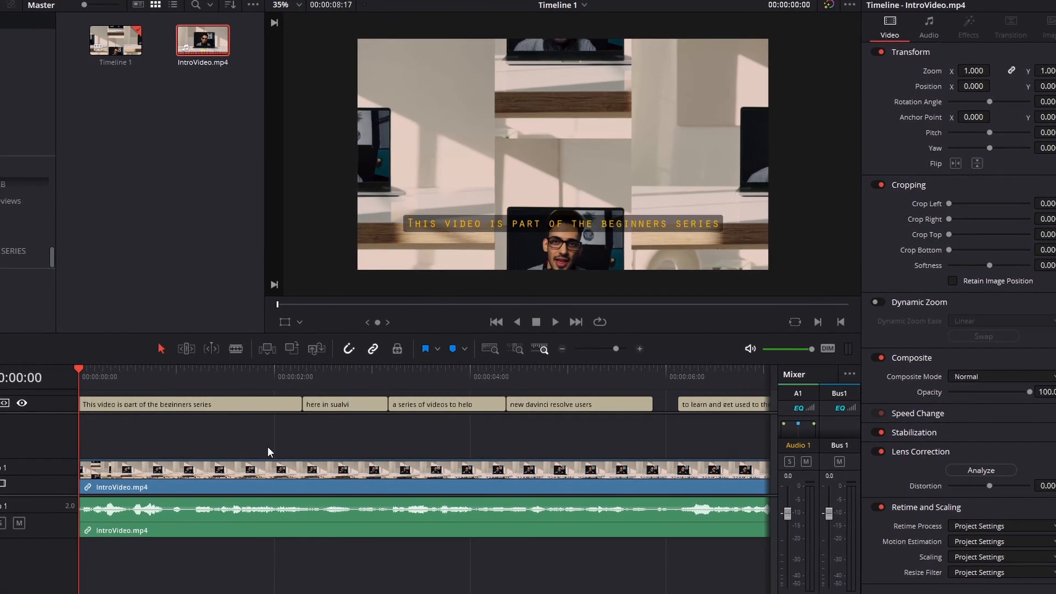
Select the first subtitle clip on ST1 to show its Style settings in the Inspector.
click(181, 406)
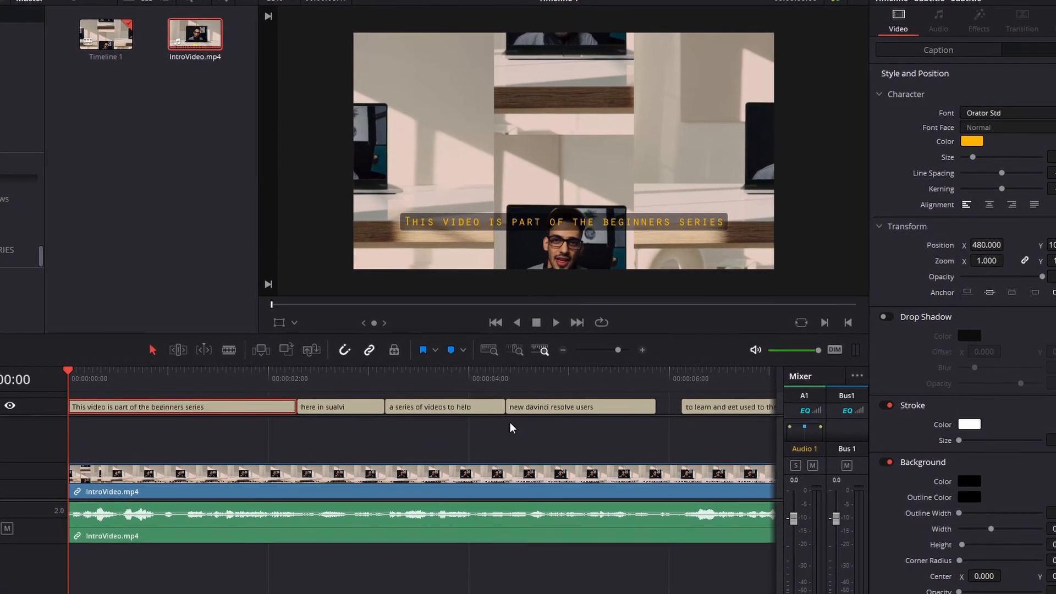